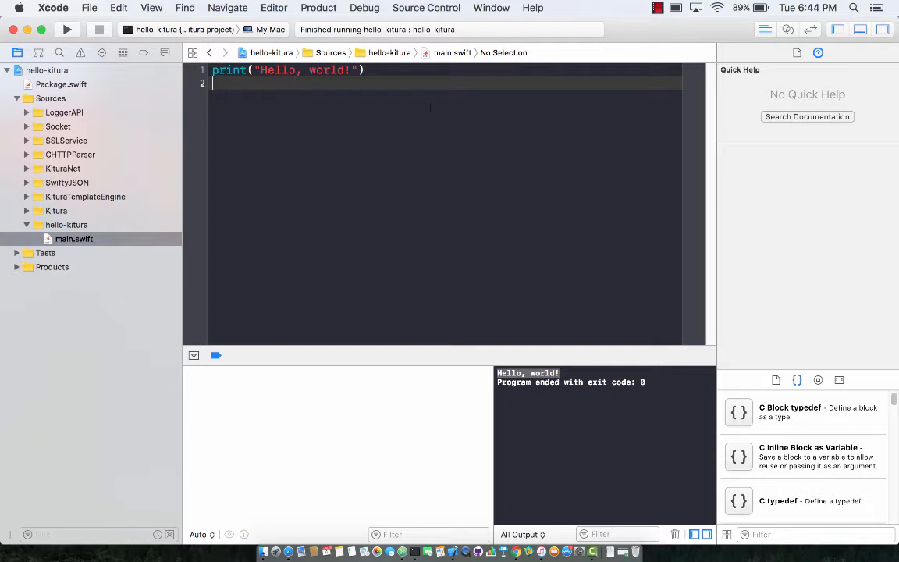
Replace the hello world line with 'import Kitura' and 'let router = Router()'.
click(364, 69)
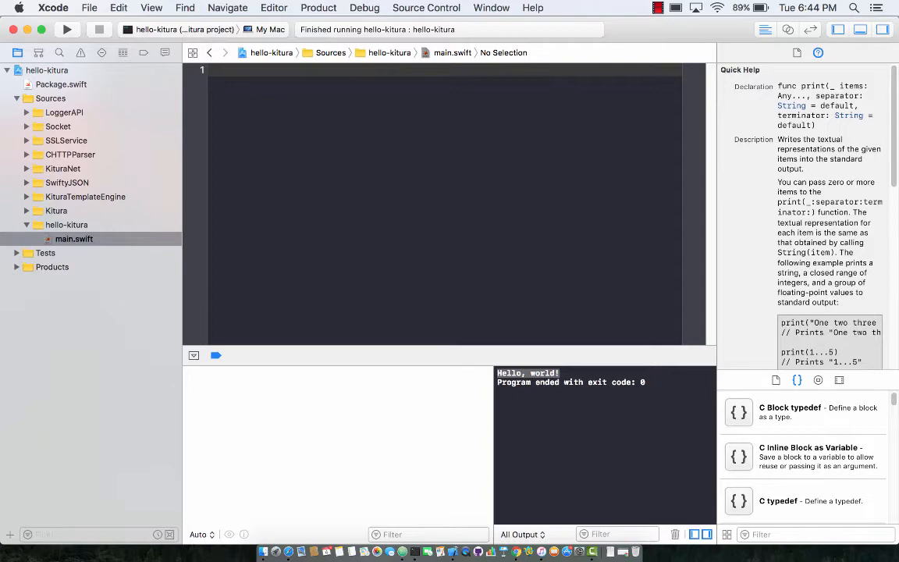
text(import Kitura)
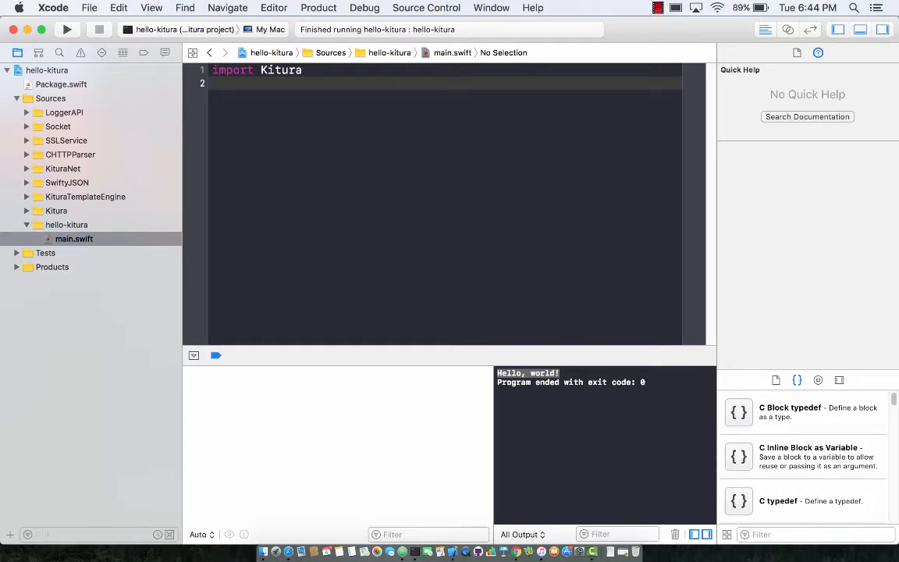
text(le)
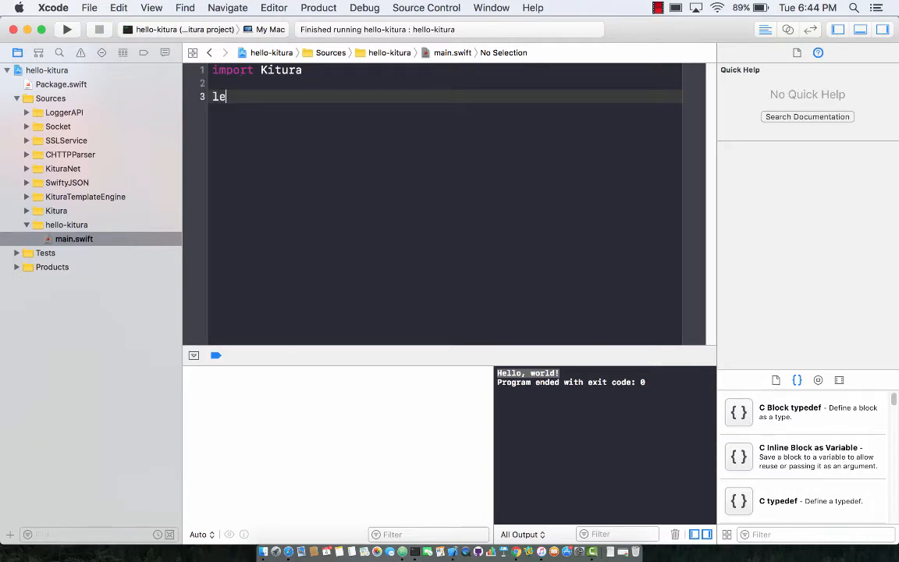
text(t router =)
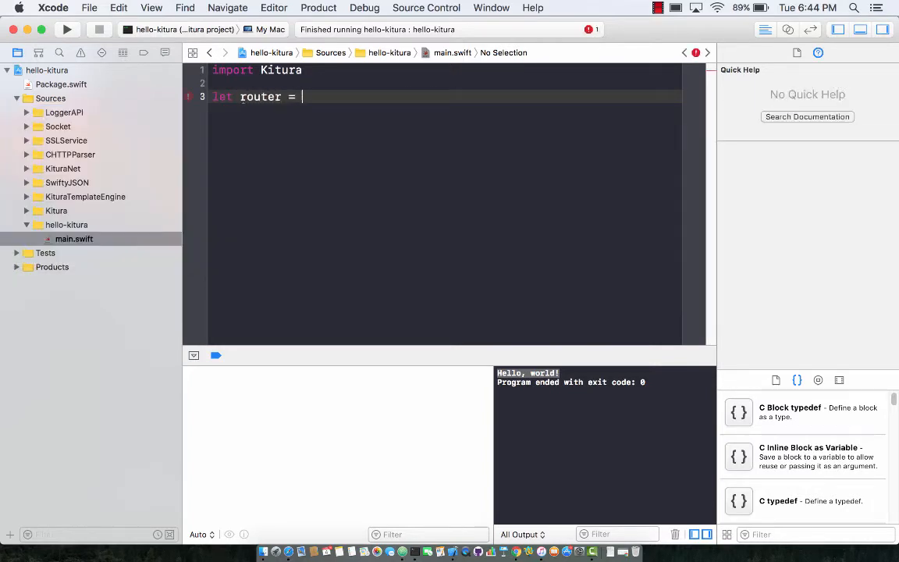
text(Rotuer)
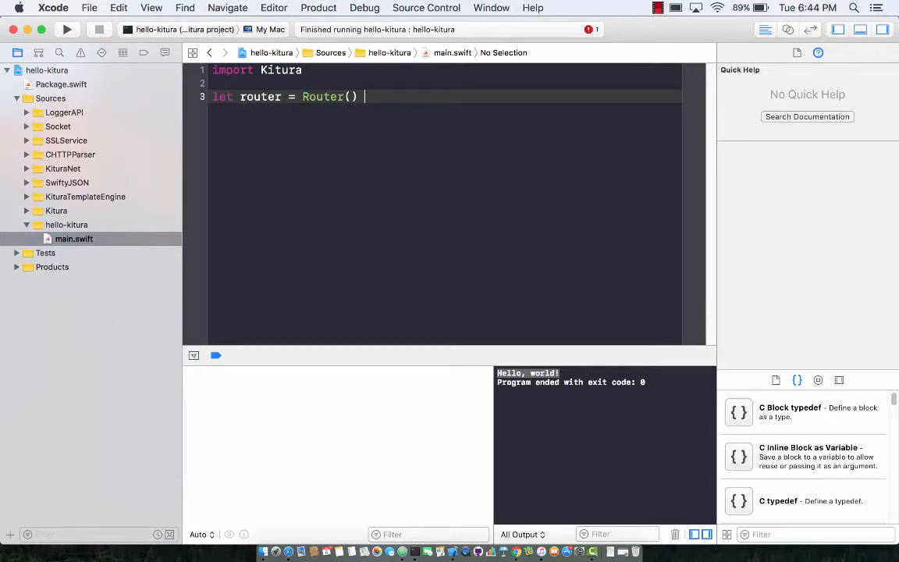
Add Kitura.addHTTPServer(onPort: 8090, with: router) followed by Kitura.run().
text(Kitr)
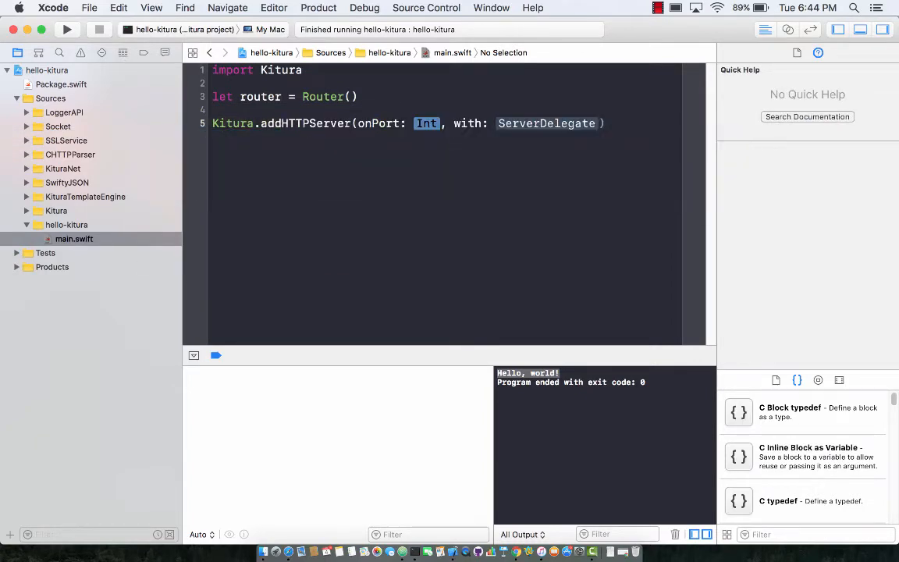
text(8090)
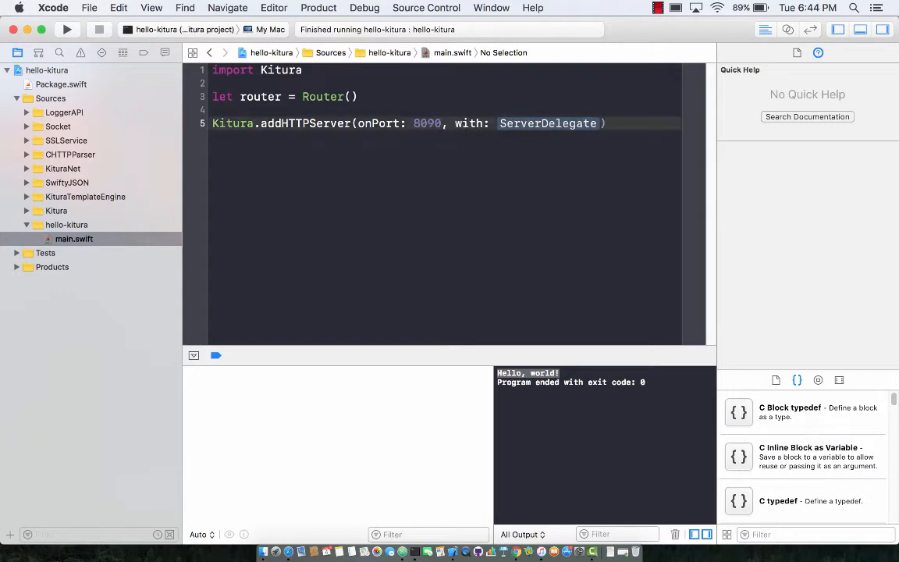
text(router)
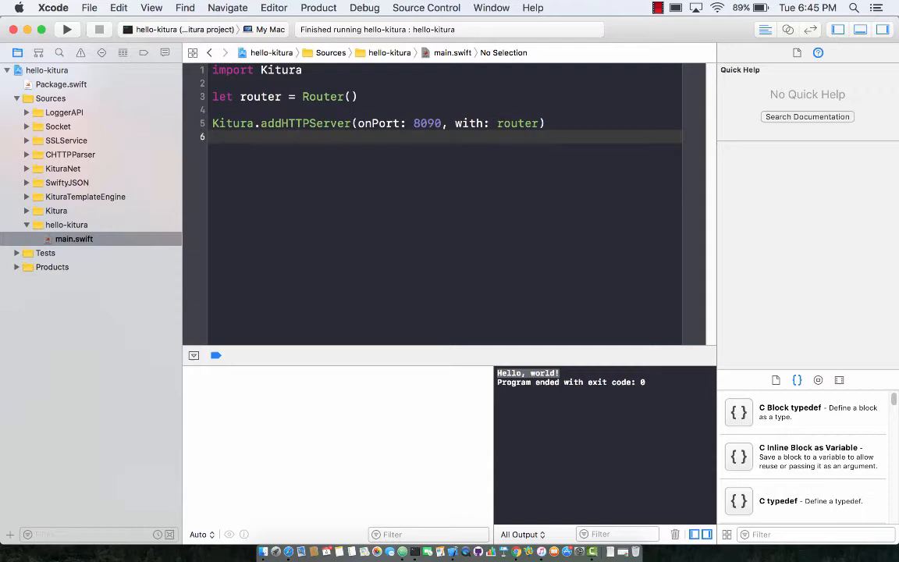
text(Kitura.run)
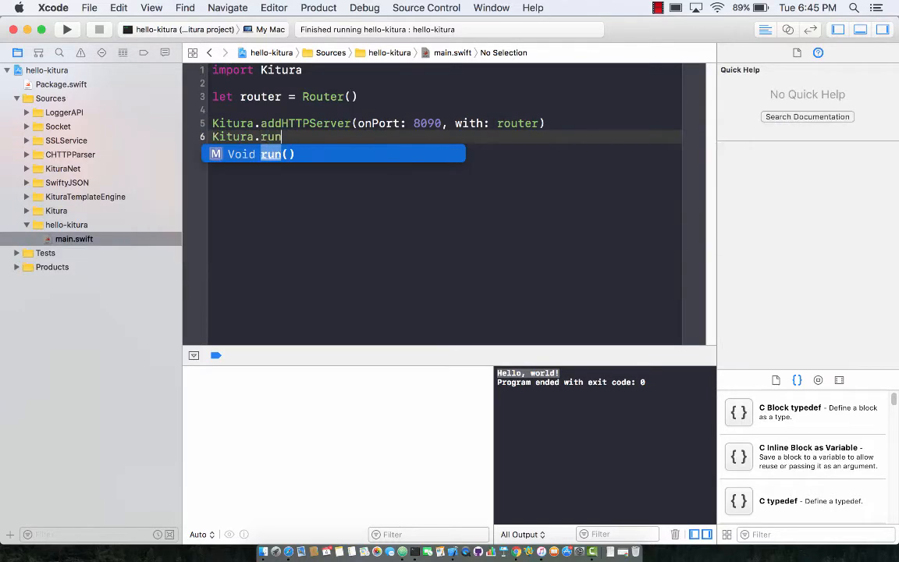
key(Return)
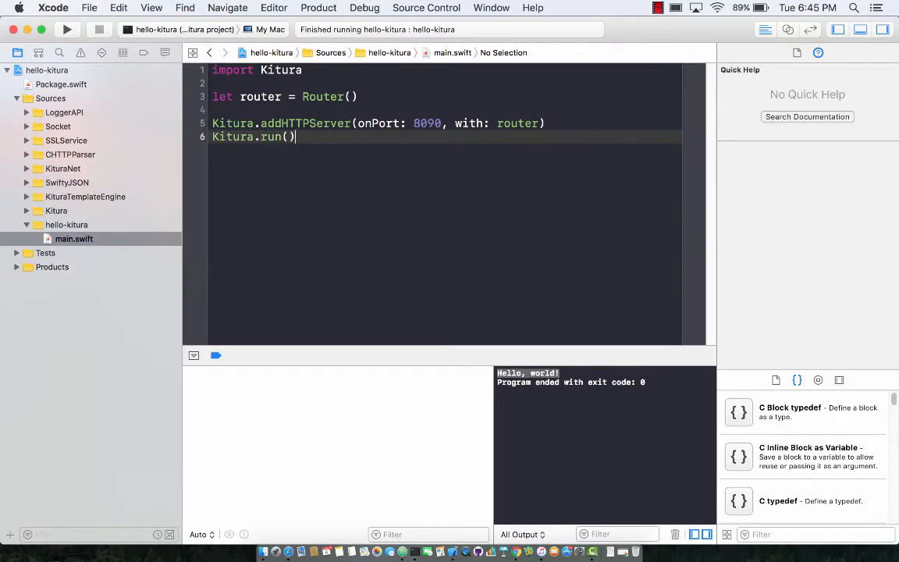
mouse_move(67, 28)
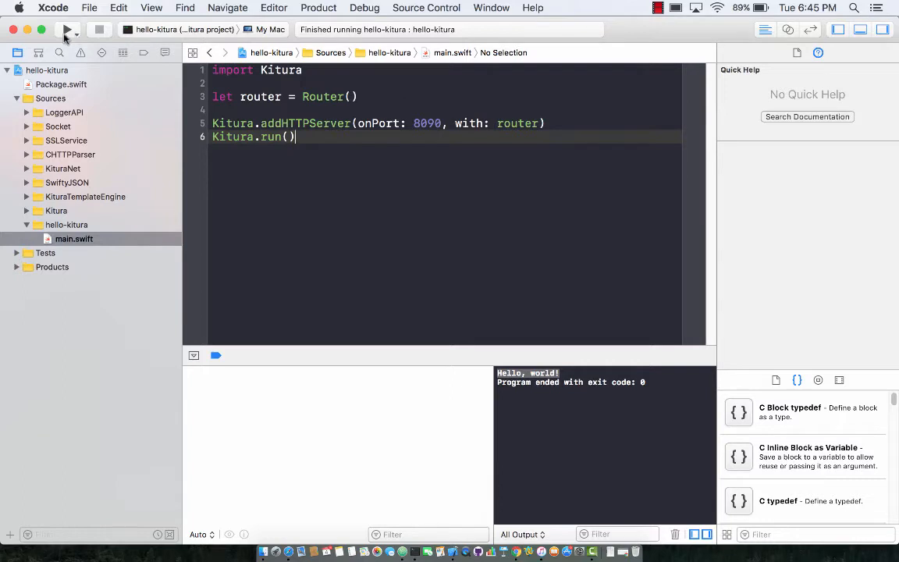
Build and run the hello-kitura scheme to start the Kitura server.
click(67, 28)
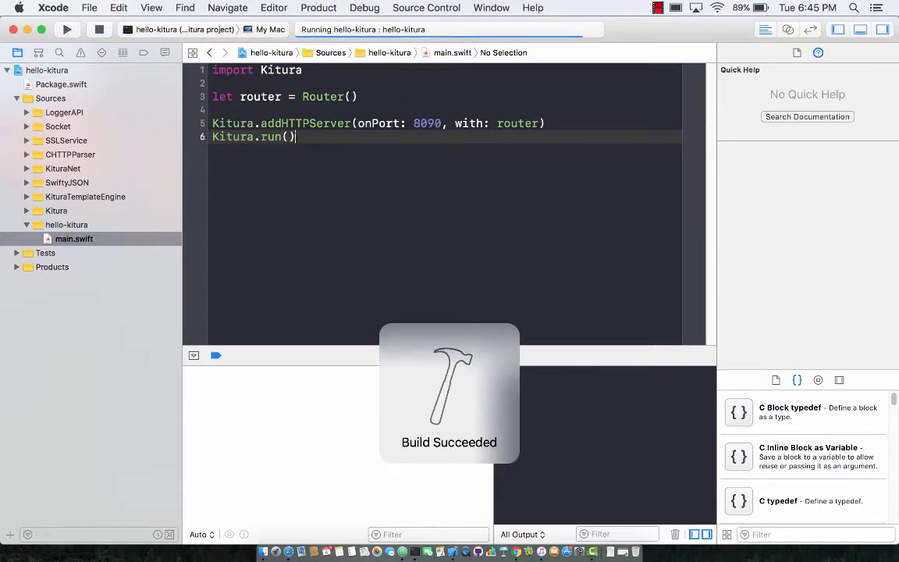
click(68, 28)
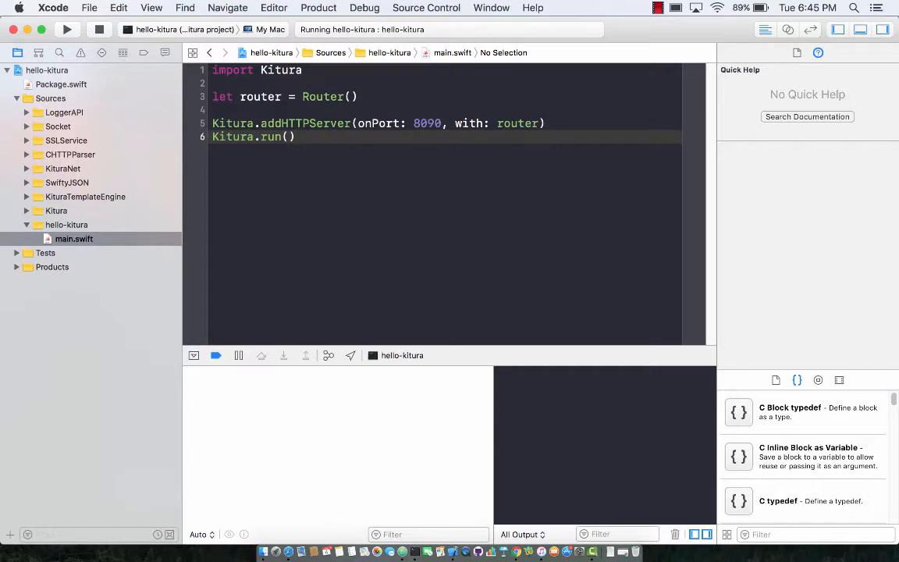
mouse_move(467, 349)
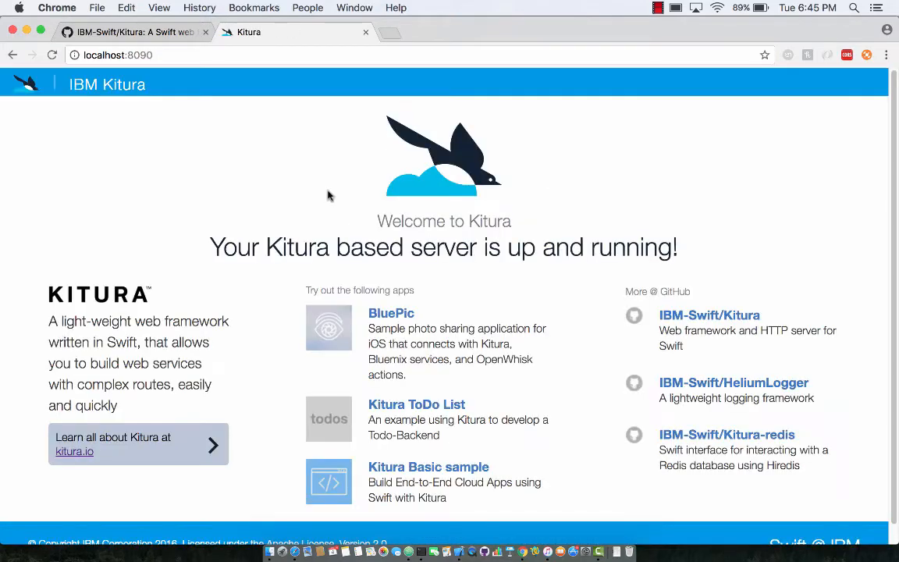
mouse_move(247, 194)
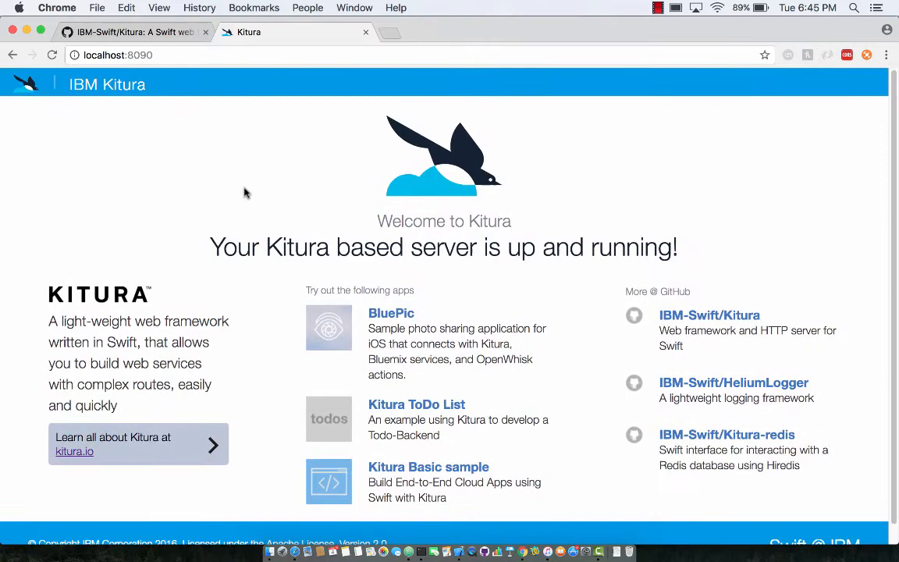
mouse_move(450, 35)
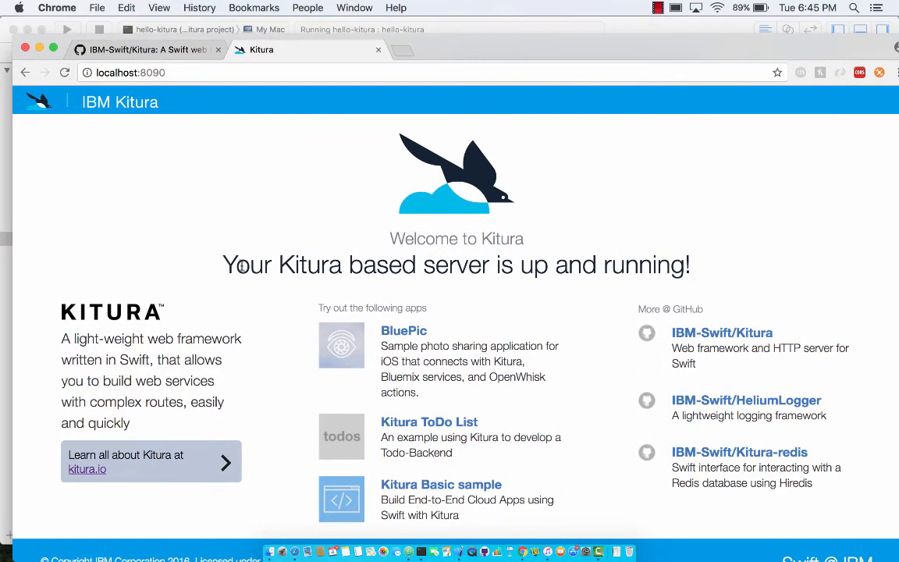
Load localhost:8090 in Chrome to view the Kitura welcome page.
triple_click(456, 265)
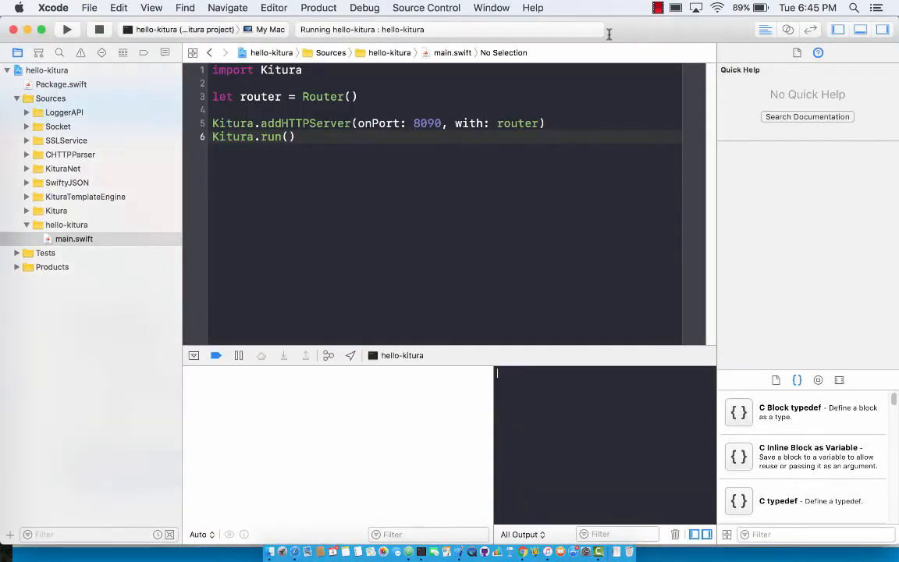
Stop the running hello-kitura server from Xcode's toolbar.
click(98, 28)
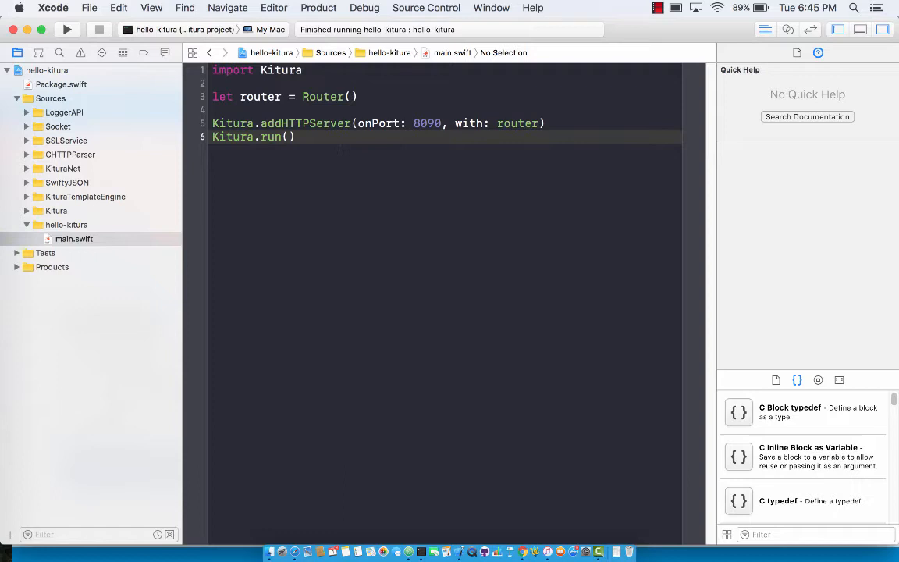
click(62, 84)
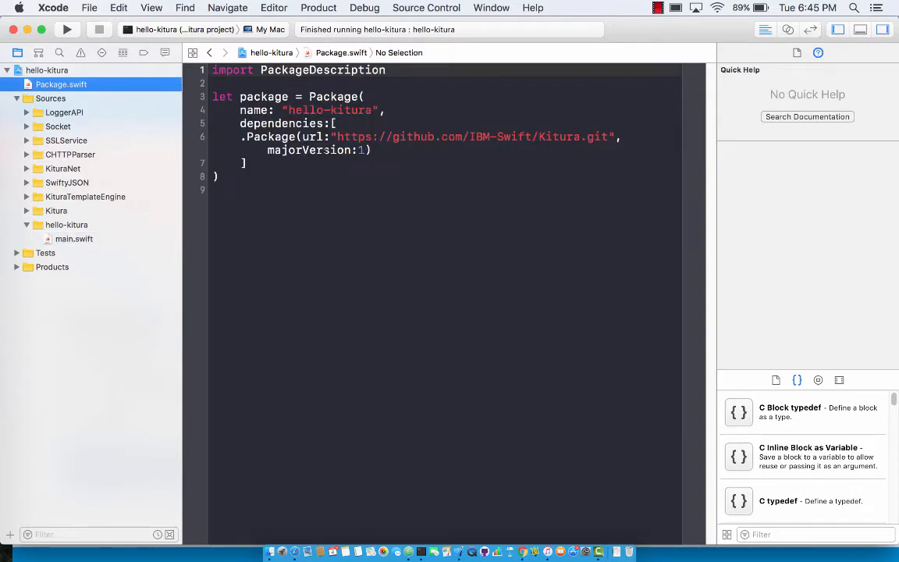
click(373, 150)
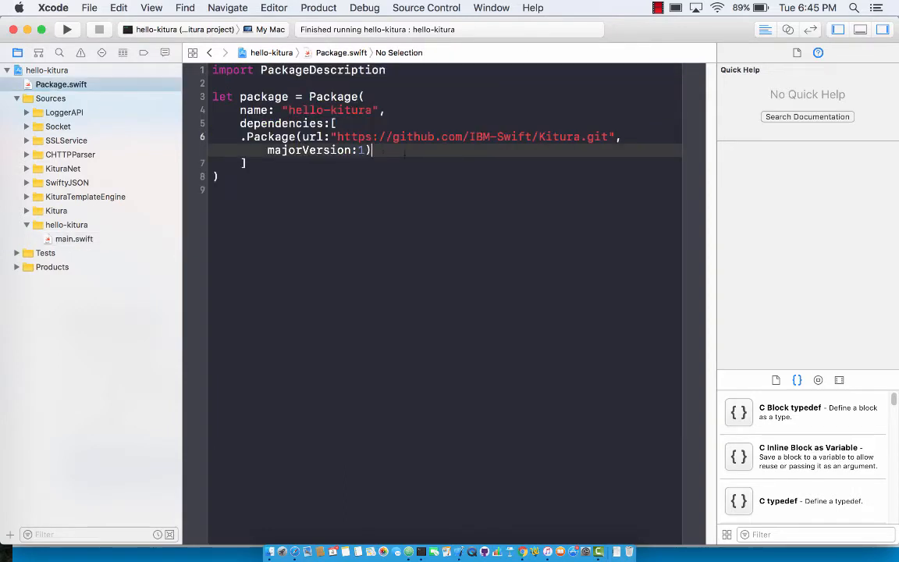
text(.Package(url:)
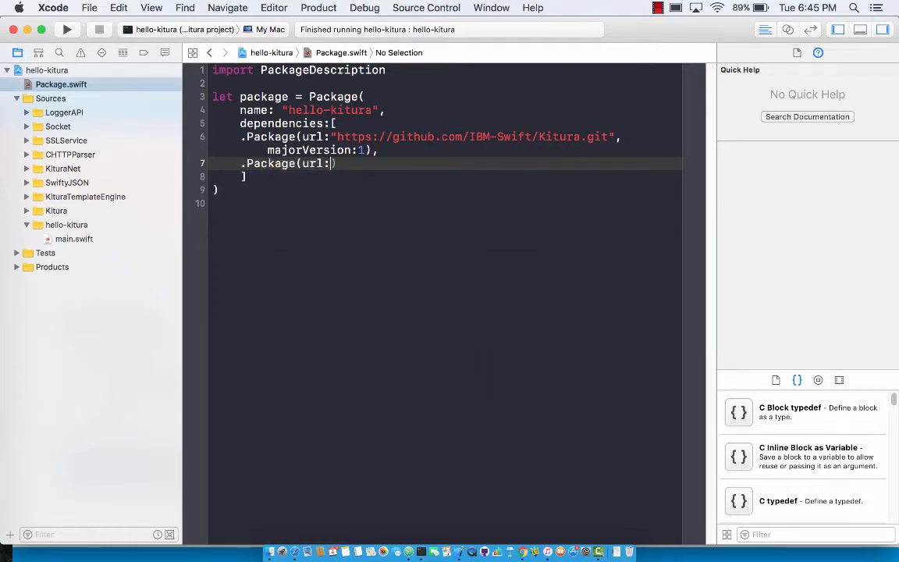
text(https")
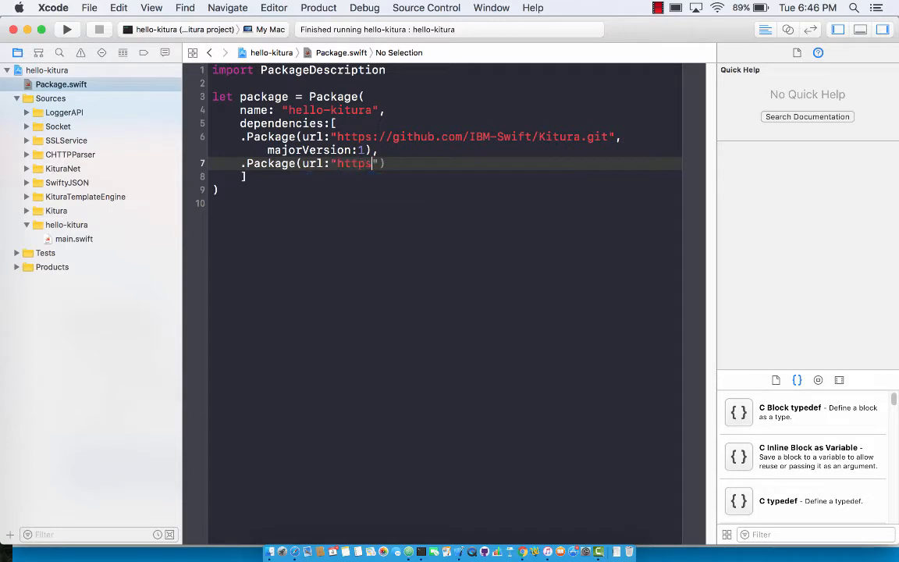
text(://)
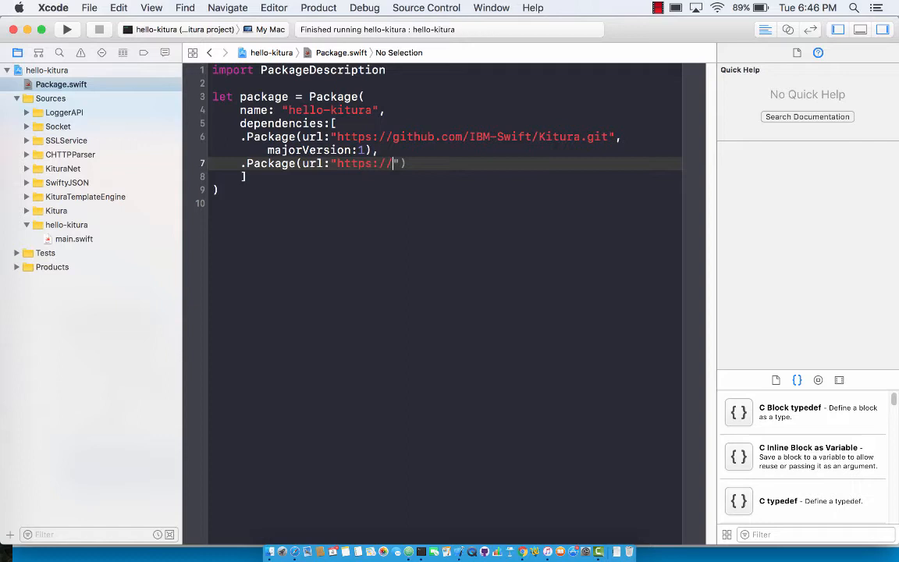
Complete the URL as github.com/IBM-Swift/Helium-Logger.git.
text(github.com)
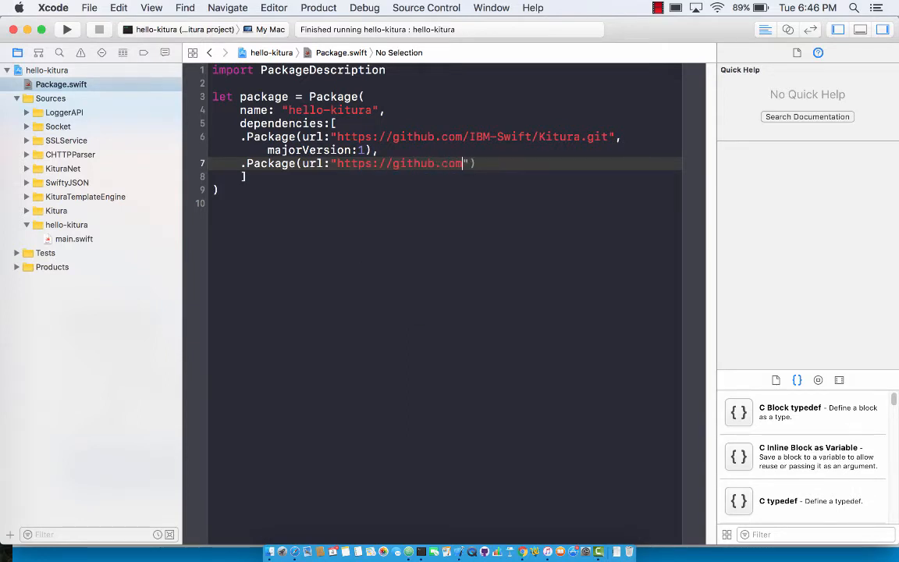
text(/IBM-Swift/)
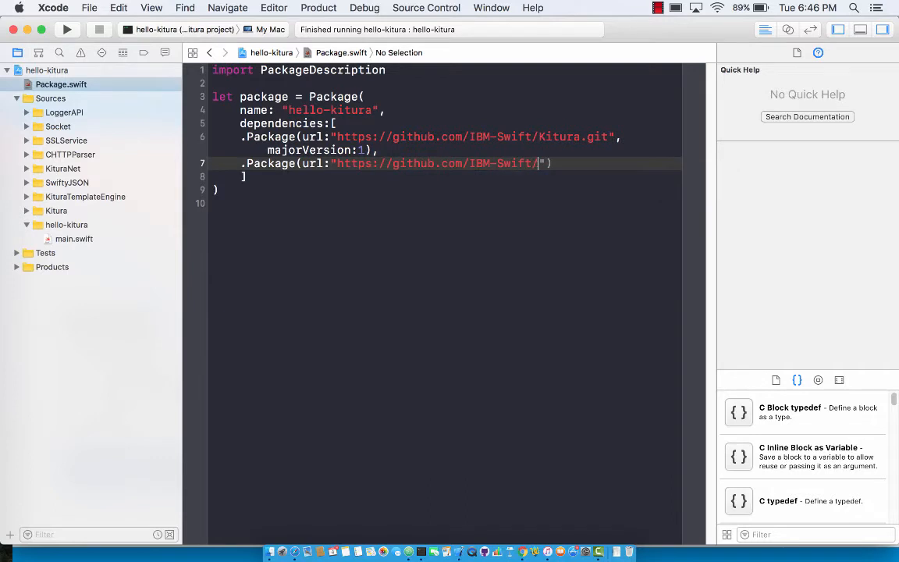
text(Helium)
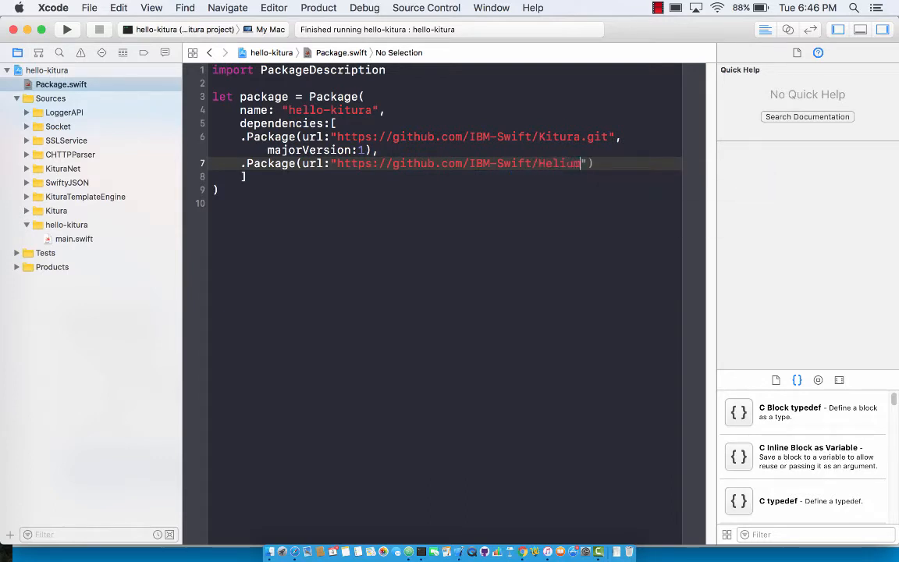
text(Log)
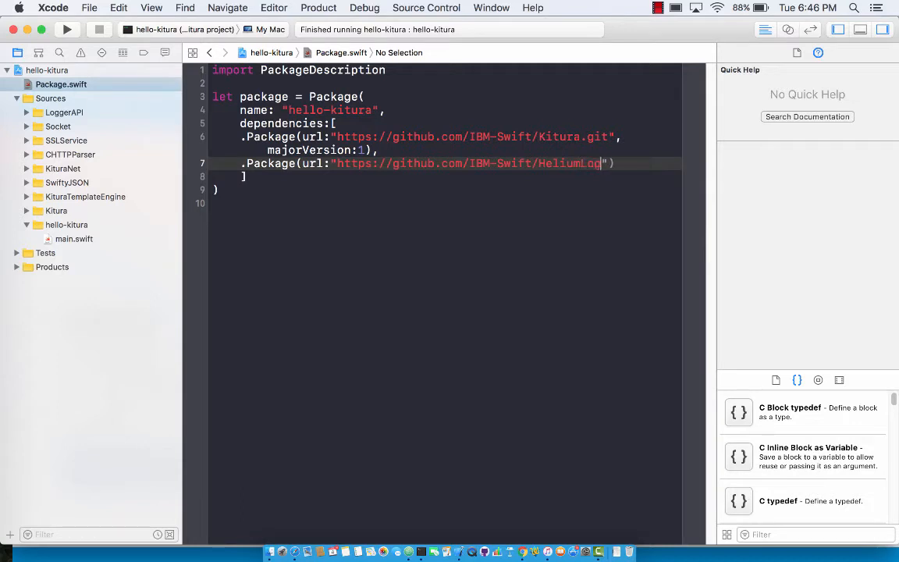
text(ger.git)
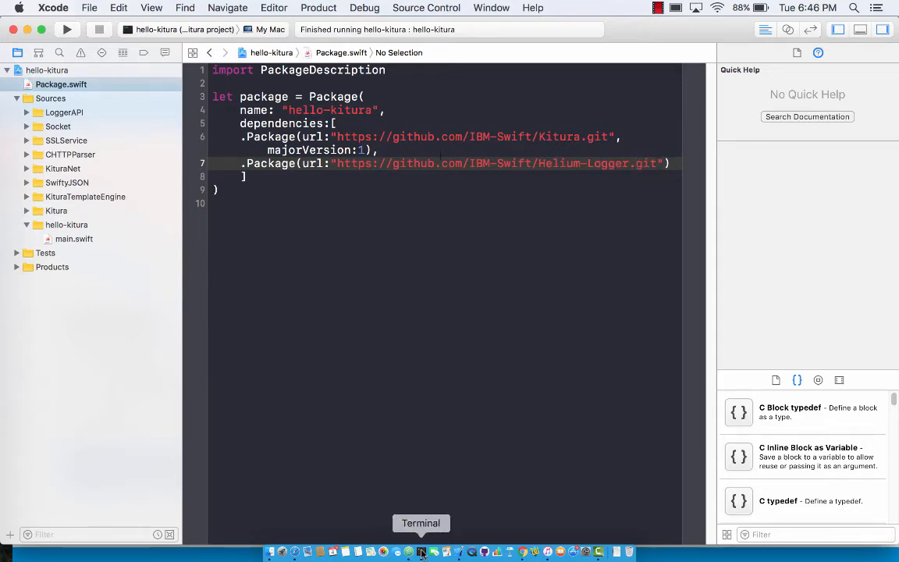
Run swift build in Terminal, fixing manifest errors until HeliumLogger compiles and links.
click(422, 553)
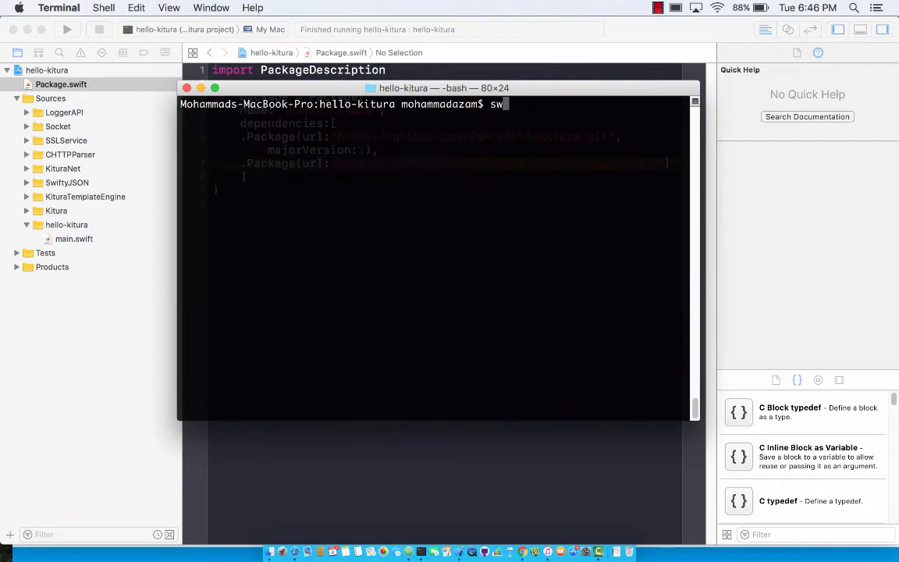
key(Return)
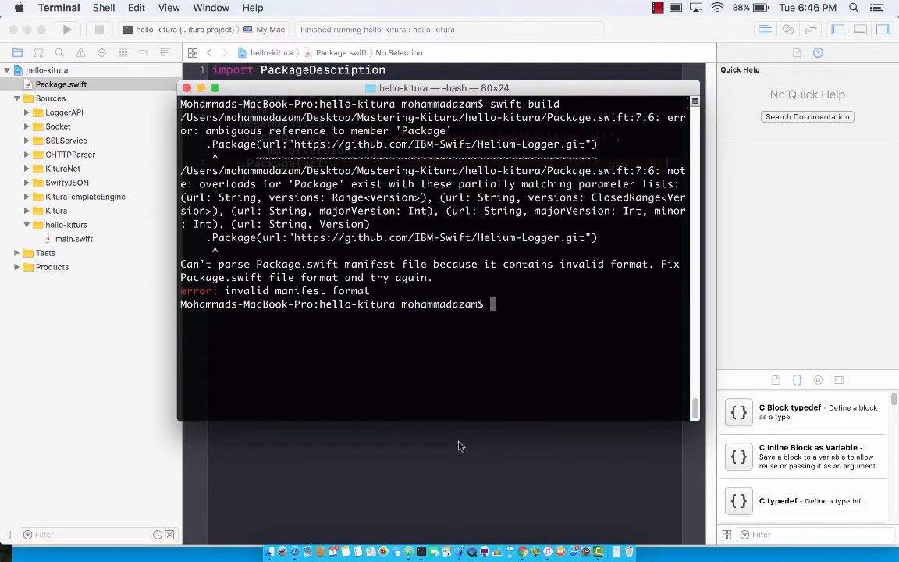
mouse_move(415, 451)
text(swift build)
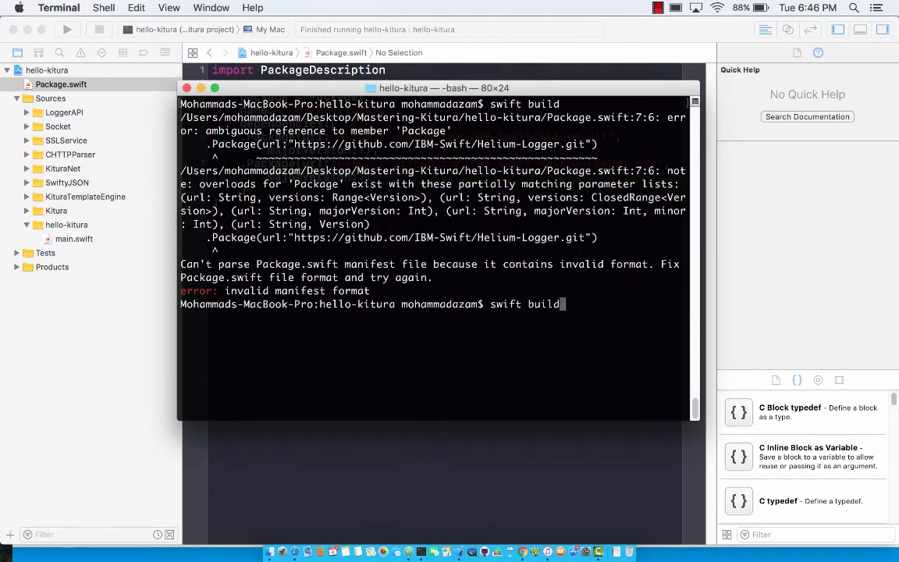
key(Return)
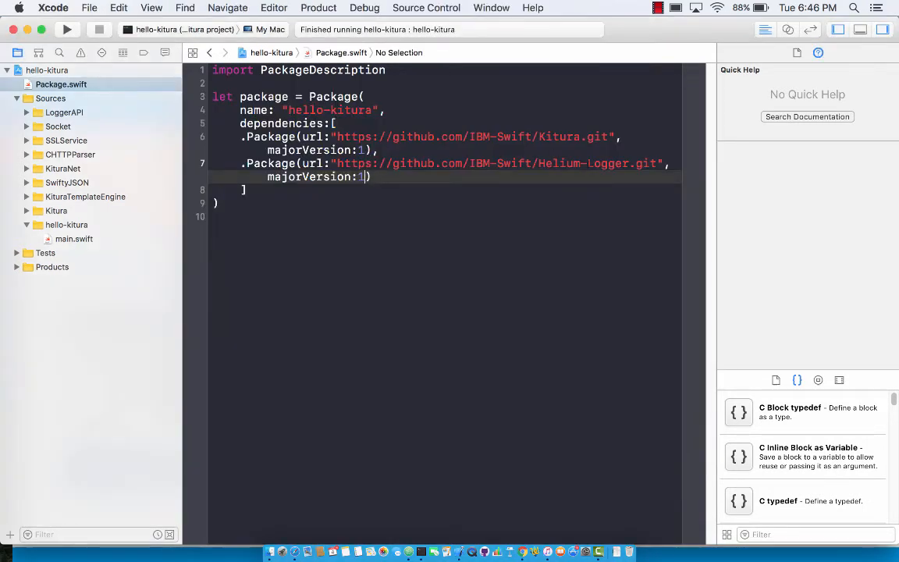
click(421, 552)
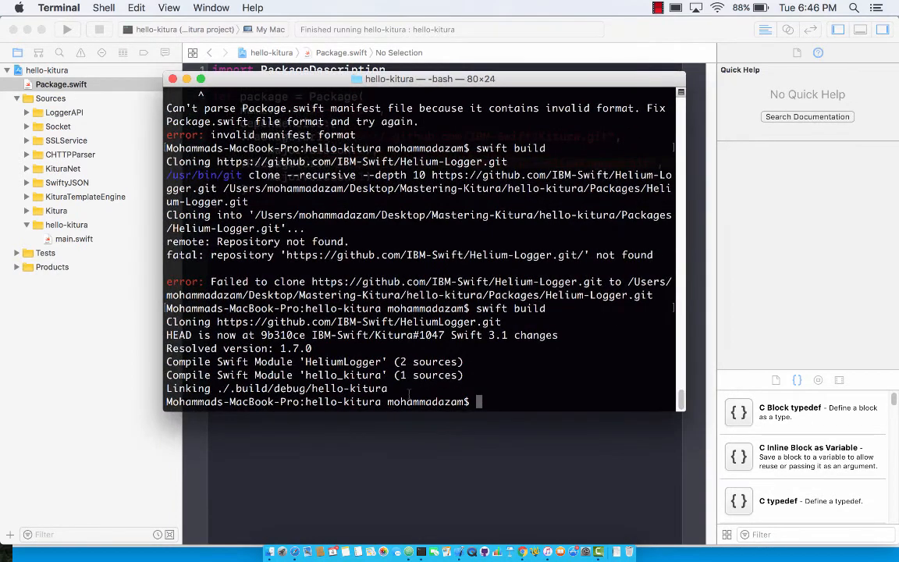
mouse_move(404, 447)
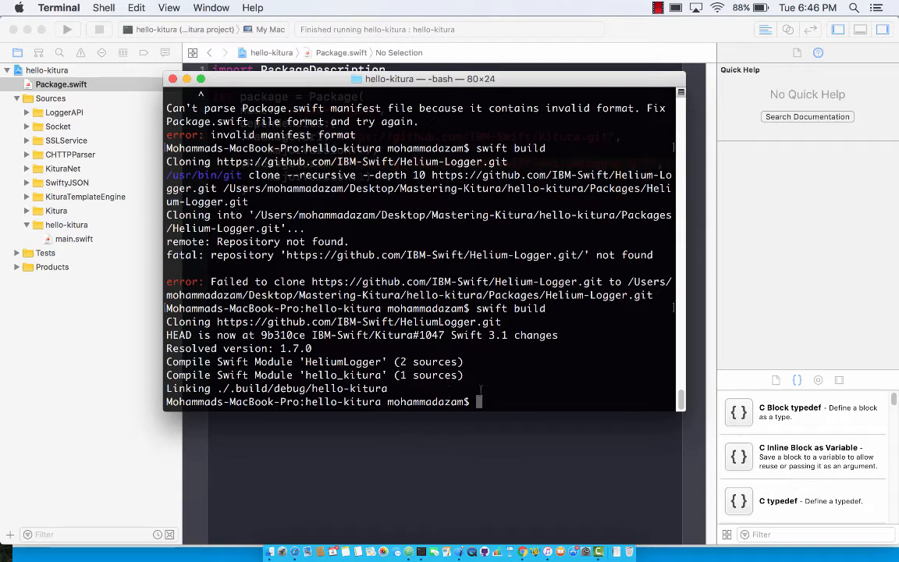
Rebuild with swift build, then regenerate the project with swift package generate-xcodeproj.
text(swift build)
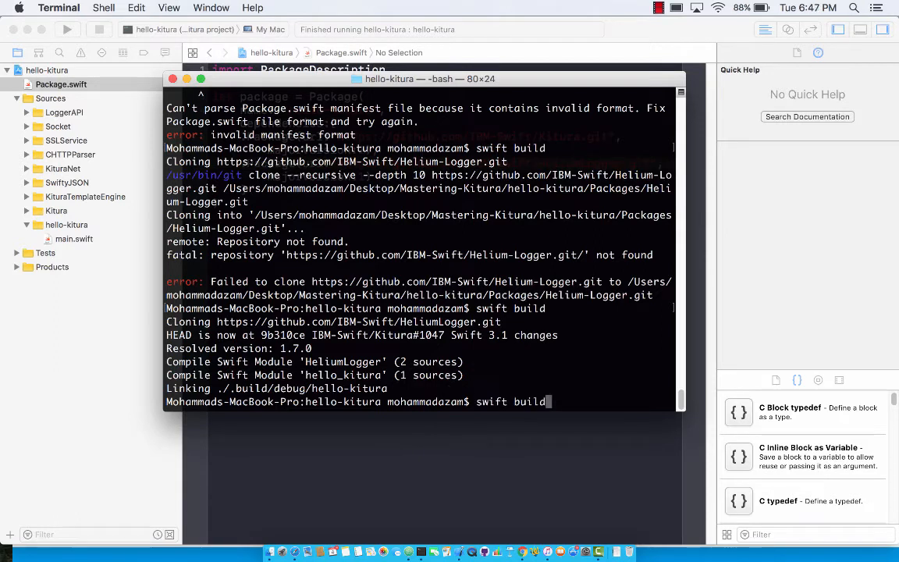
text(ls)
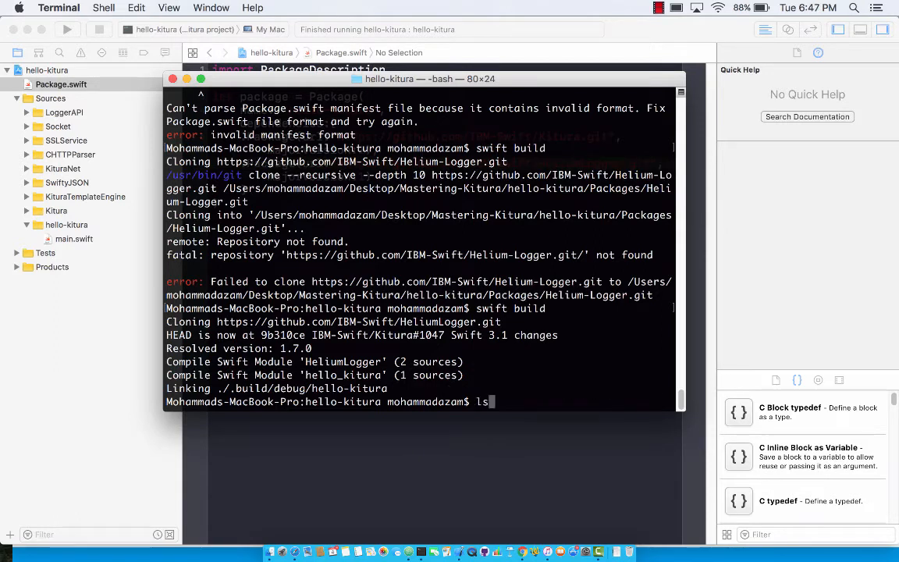
text(swift package generate-xcodeproj)
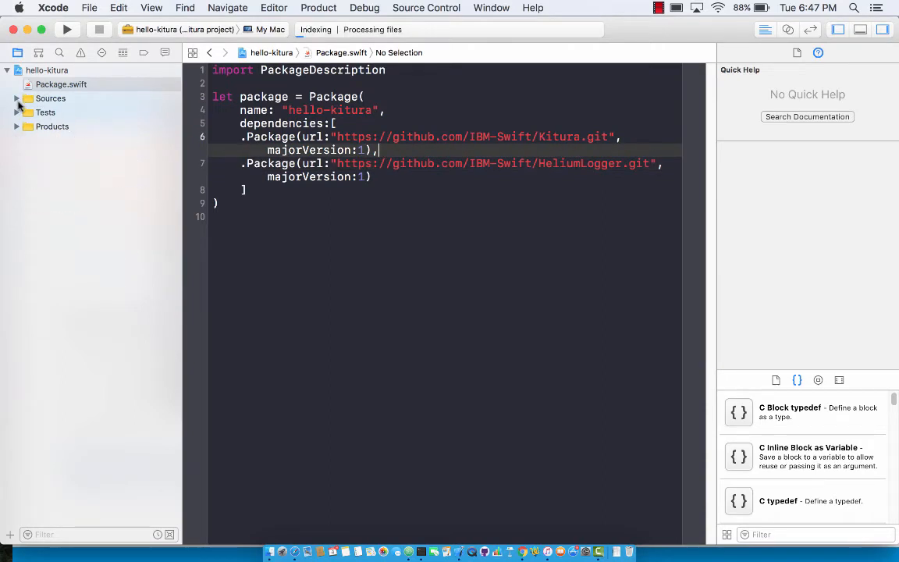
Open Sources/hello-kitura/main.swift and select the hello-kitura scheme to run.
click(19, 99)
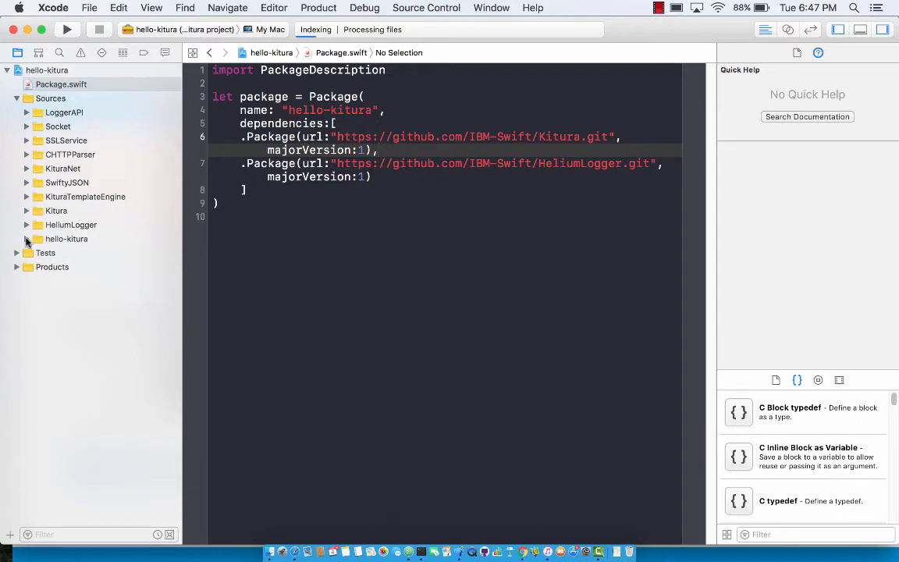
click(73, 253)
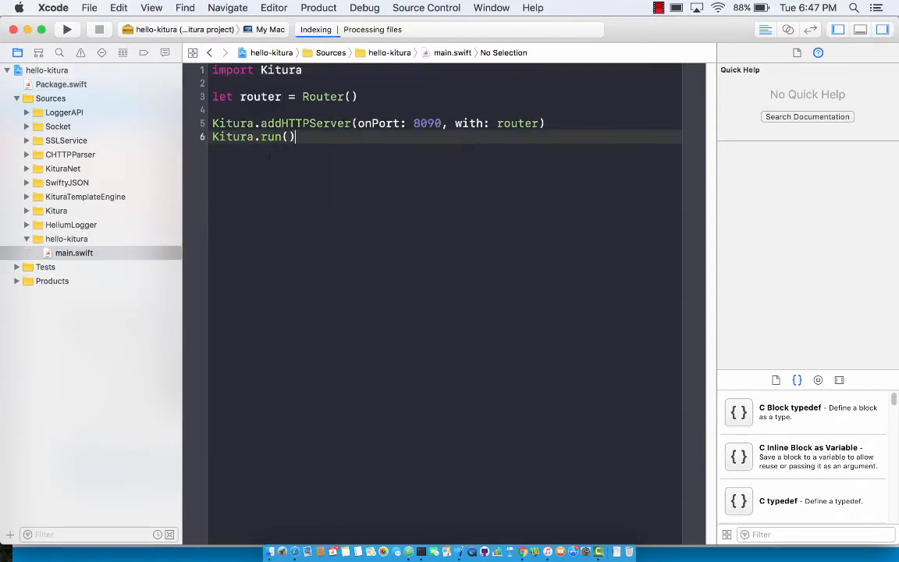
click(187, 28)
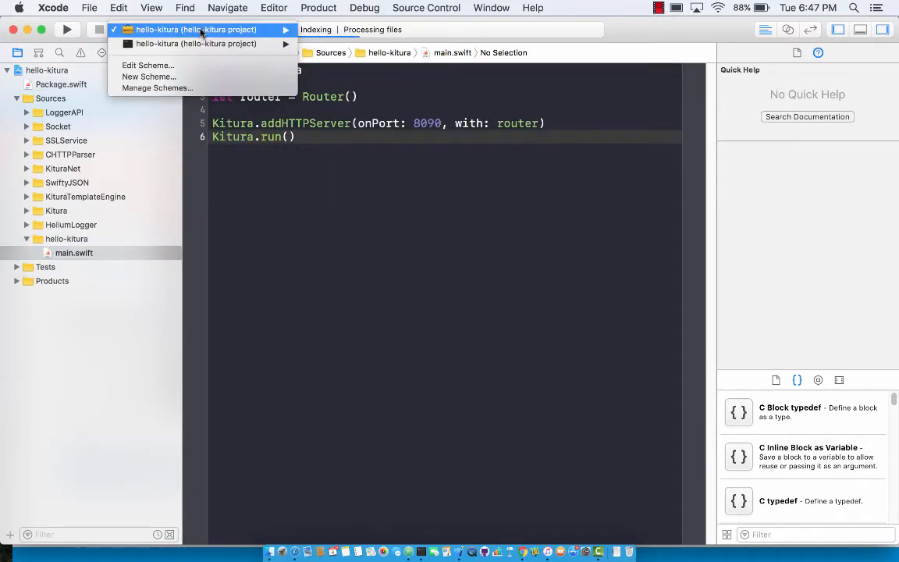
click(195, 30)
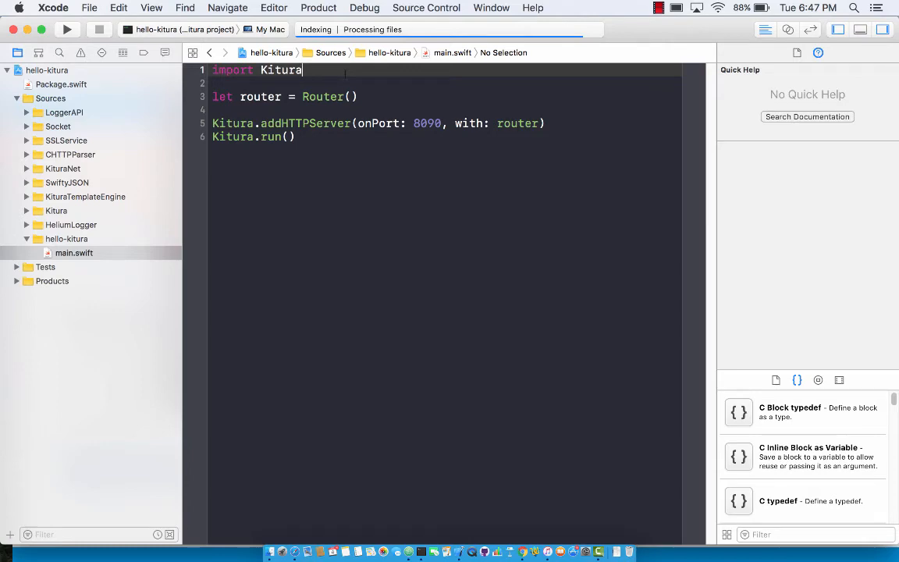
Add 'import HeliumLogger' and 'HeliumLogger.use()' before the router is created.
key(Return)
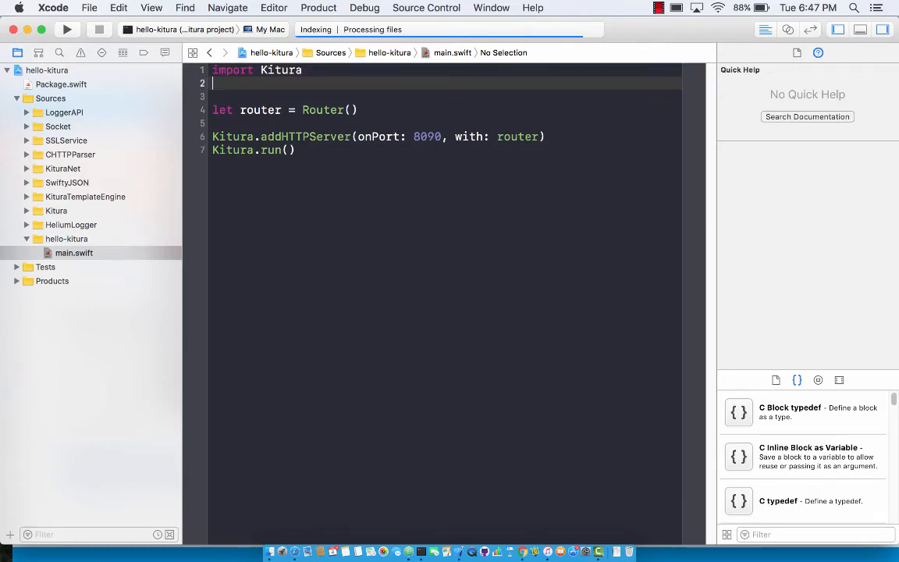
text(import HeliumLogger)
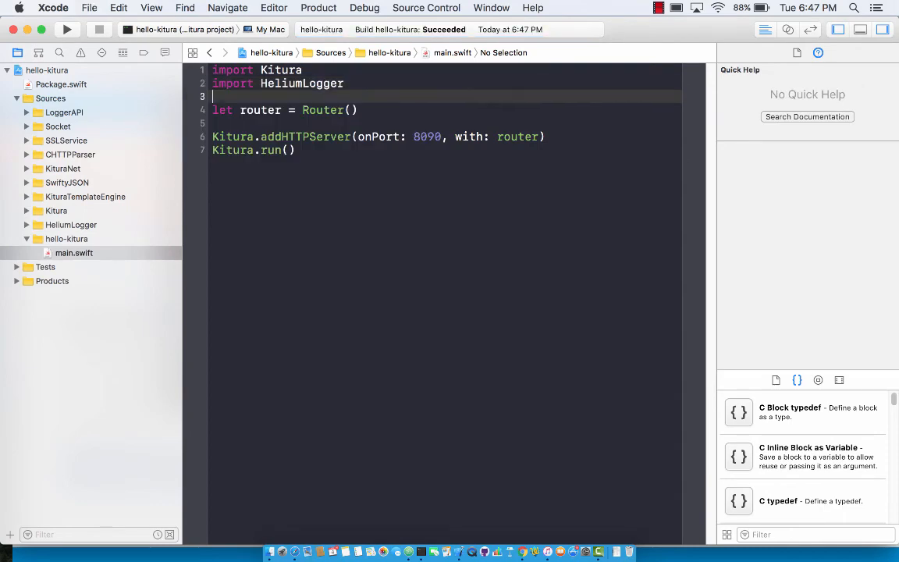
text(HeliumLogger.use()
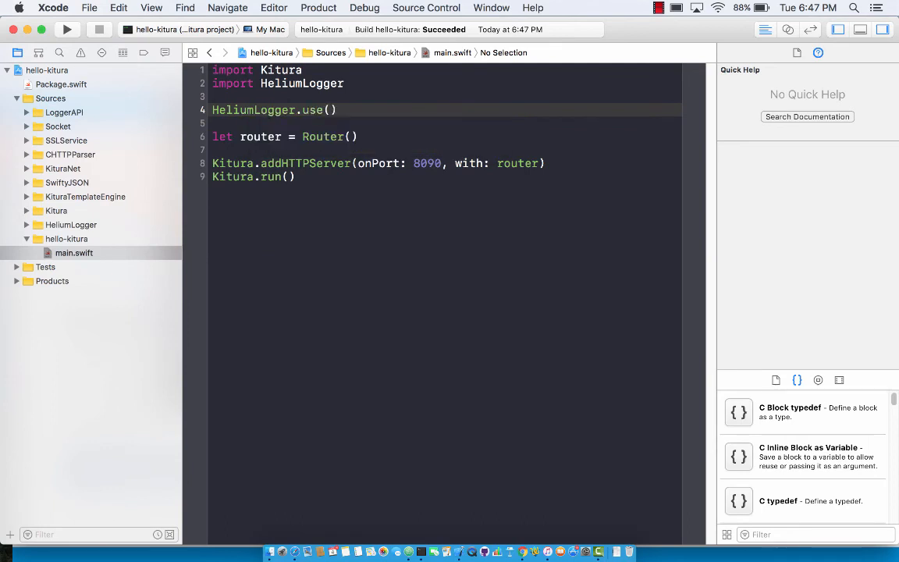
click(215, 124)
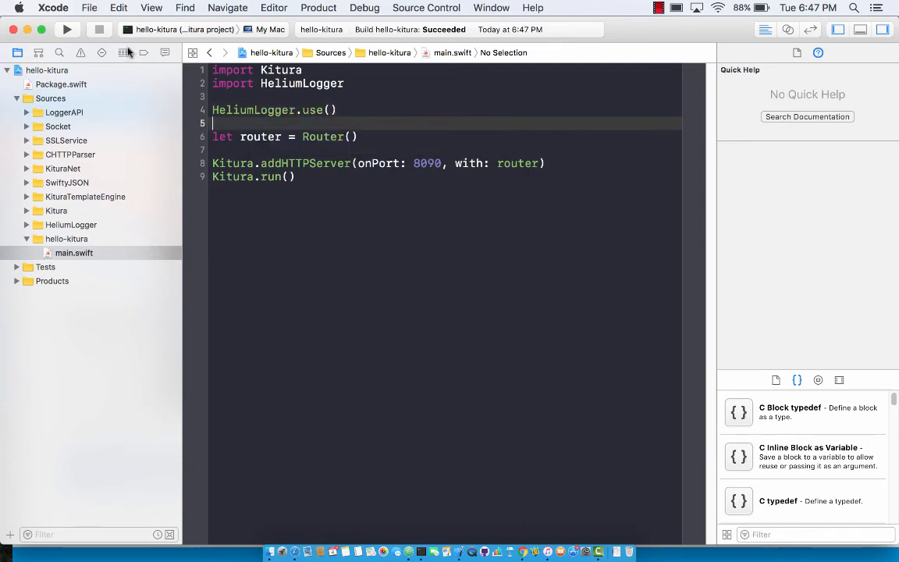
Run the server so the console logs Kitura listening on port 8090.
click(67, 28)
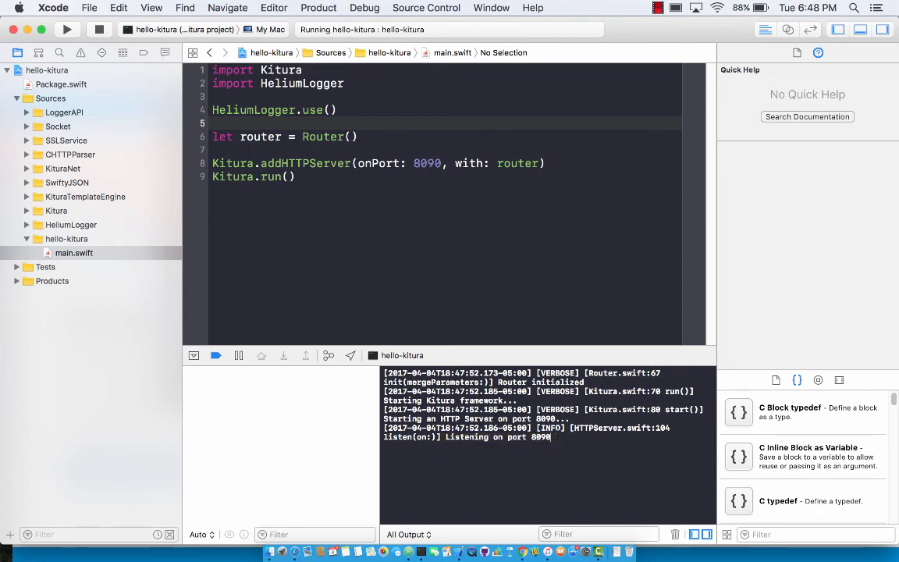
mouse_move(521, 553)
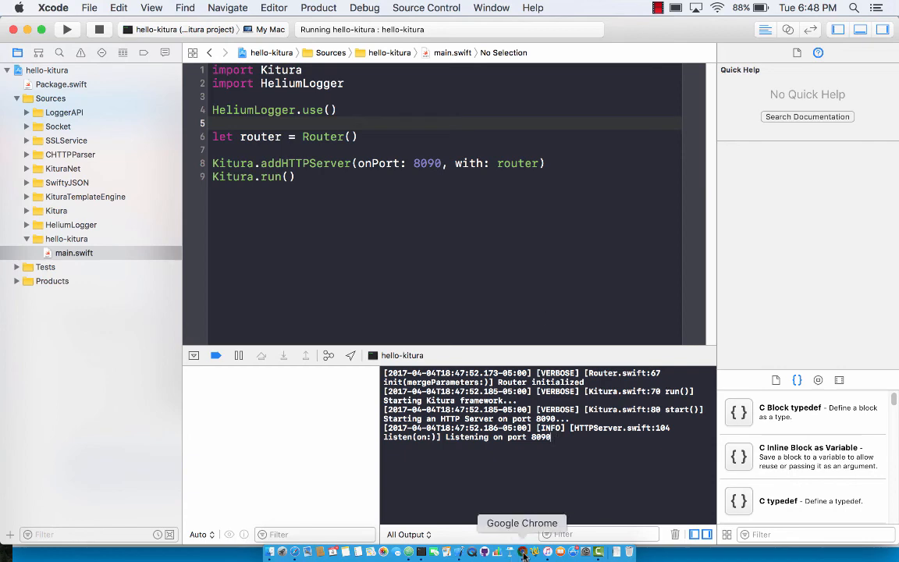
Reload localhost:8090 in Chrome, then stop the server after requests are logged.
click(521, 553)
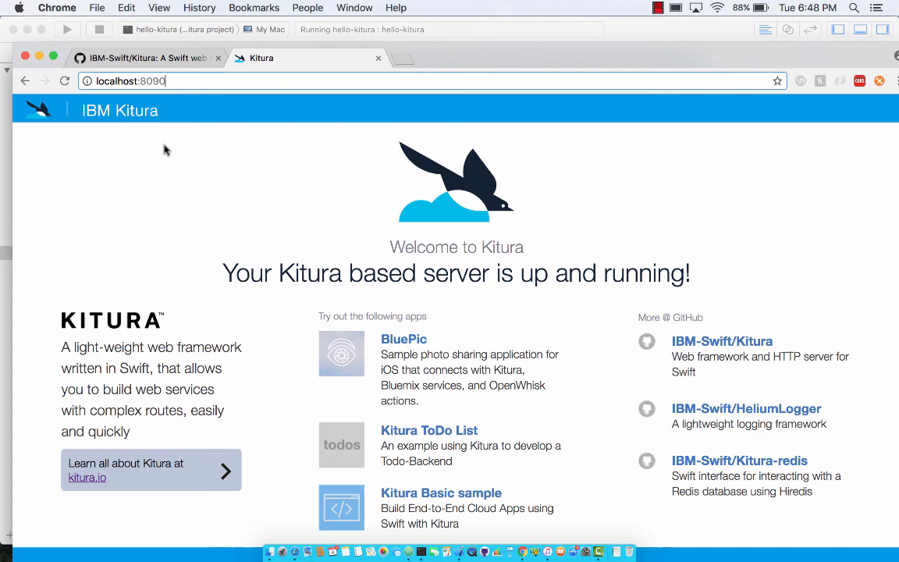
mouse_move(656, 33)
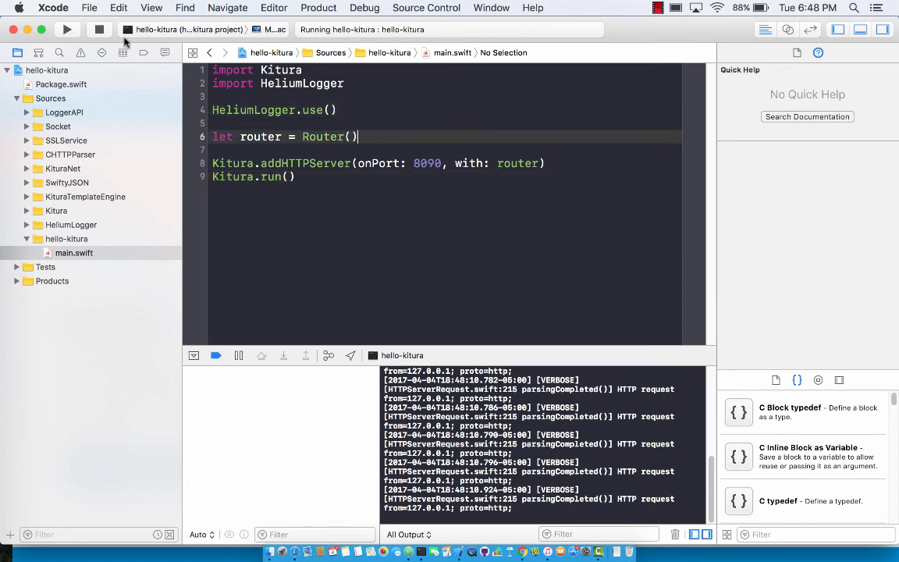
click(100, 28)
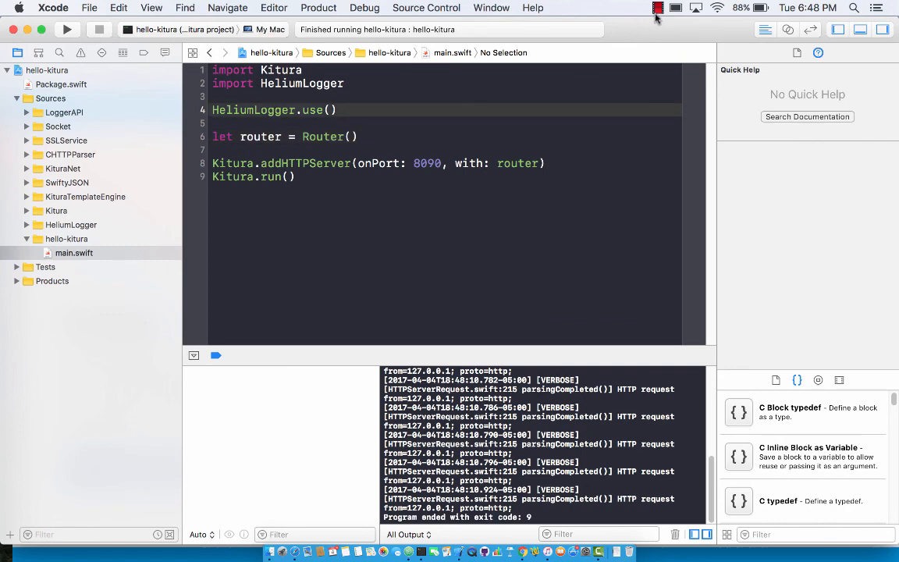